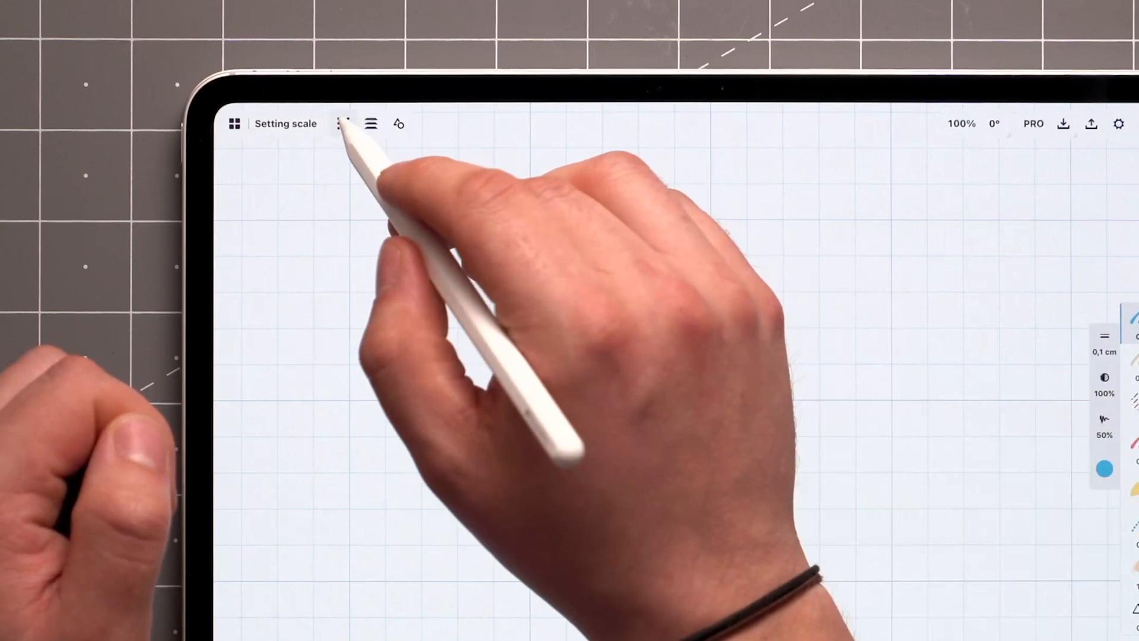
- Enable Precision measuring and draw a 10 cm straight line across the grid
{"action": "left_click", "coordinate": [343, 122]}
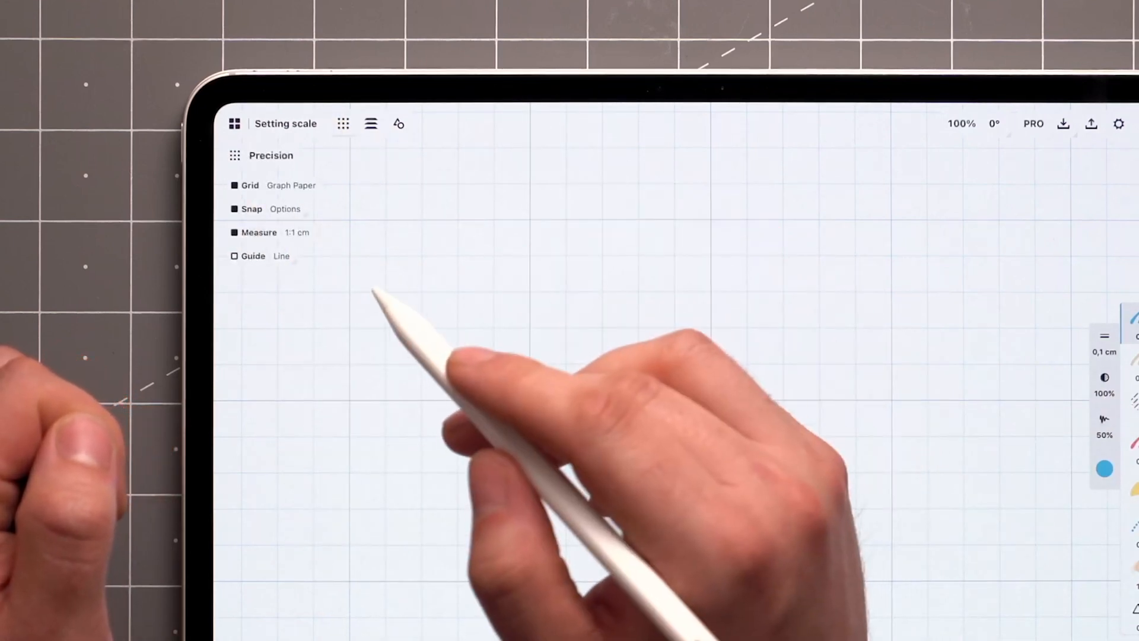
{"action": "mouse_move", "coordinate": [378, 407]}
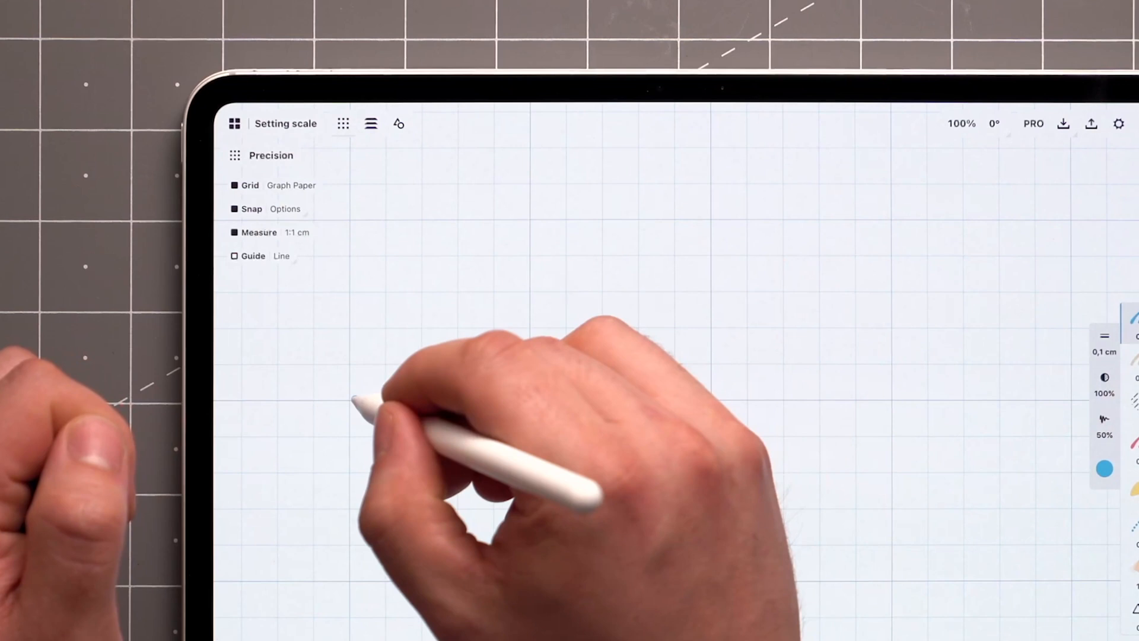
{"action": "left_click_drag", "start_coordinate": [347, 399], "coordinate": [664, 400]}
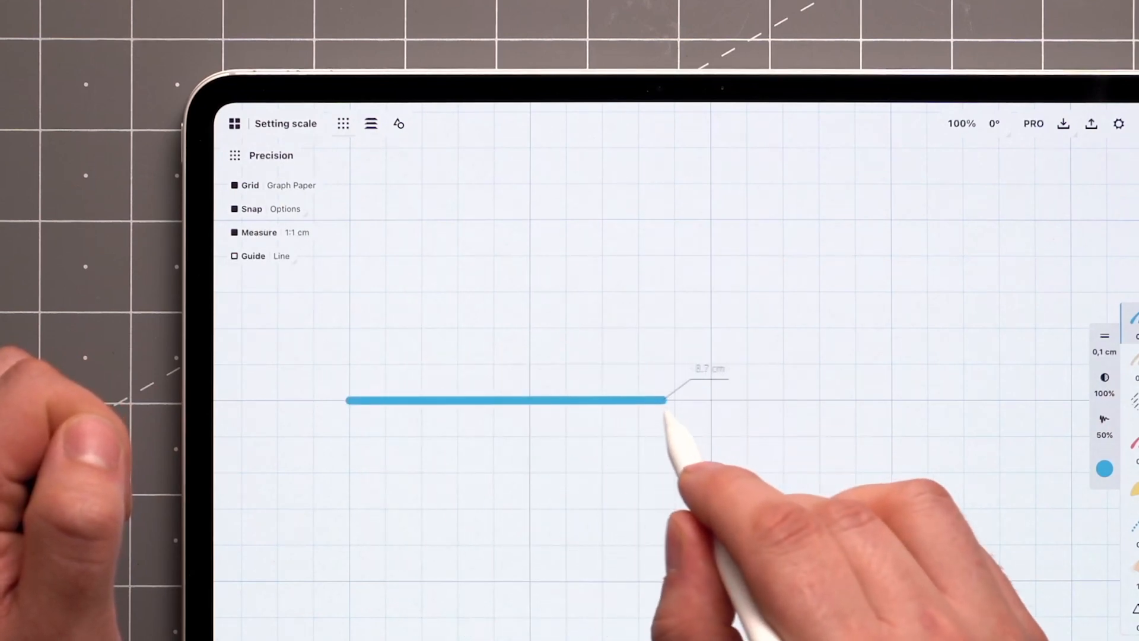
{"action": "left_click_drag", "start_coordinate": [661, 400], "coordinate": [713, 399]}
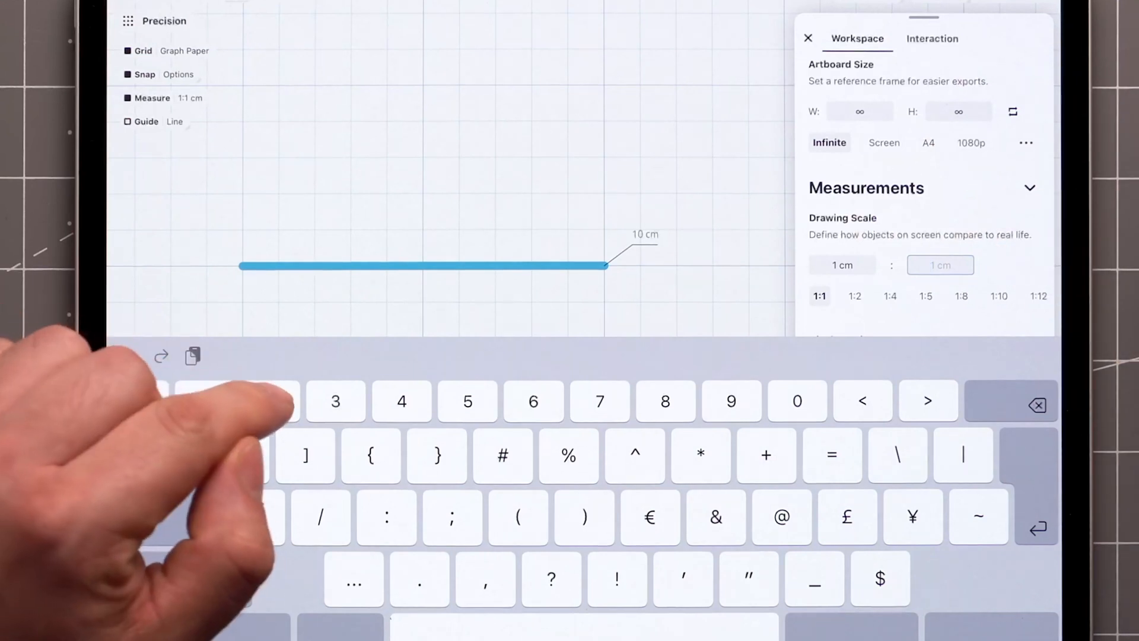
- Switch the Drawing Scale preset to 1:2, then 1:10, so the line reads 100 cm
{"action": "left_click", "coordinate": [855, 295]}
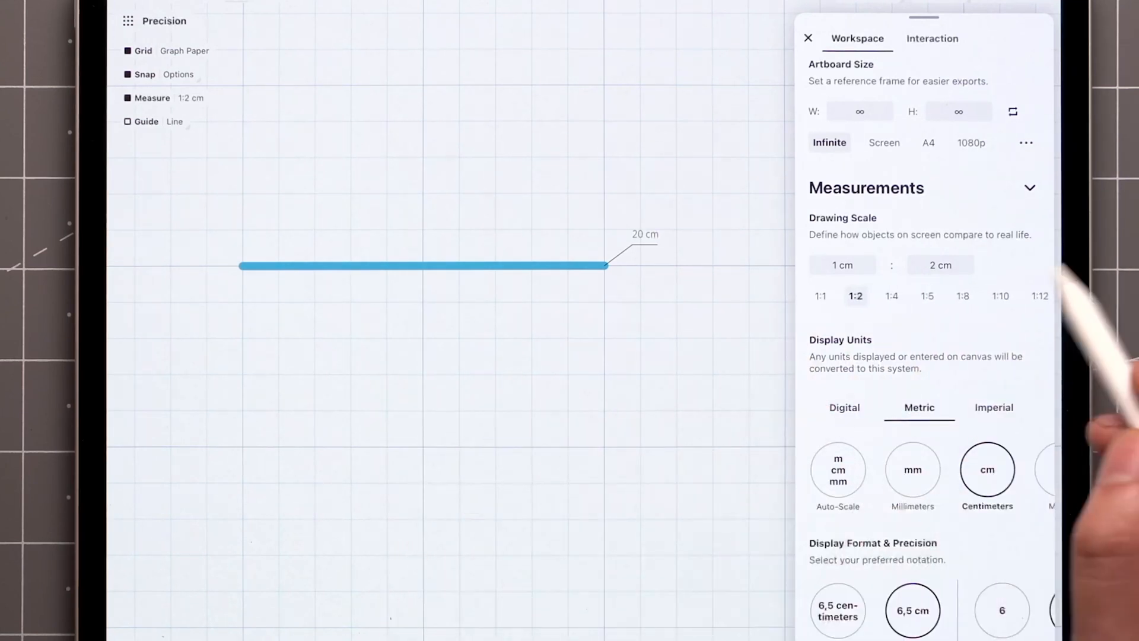
{"action": "left_click", "coordinate": [997, 295]}
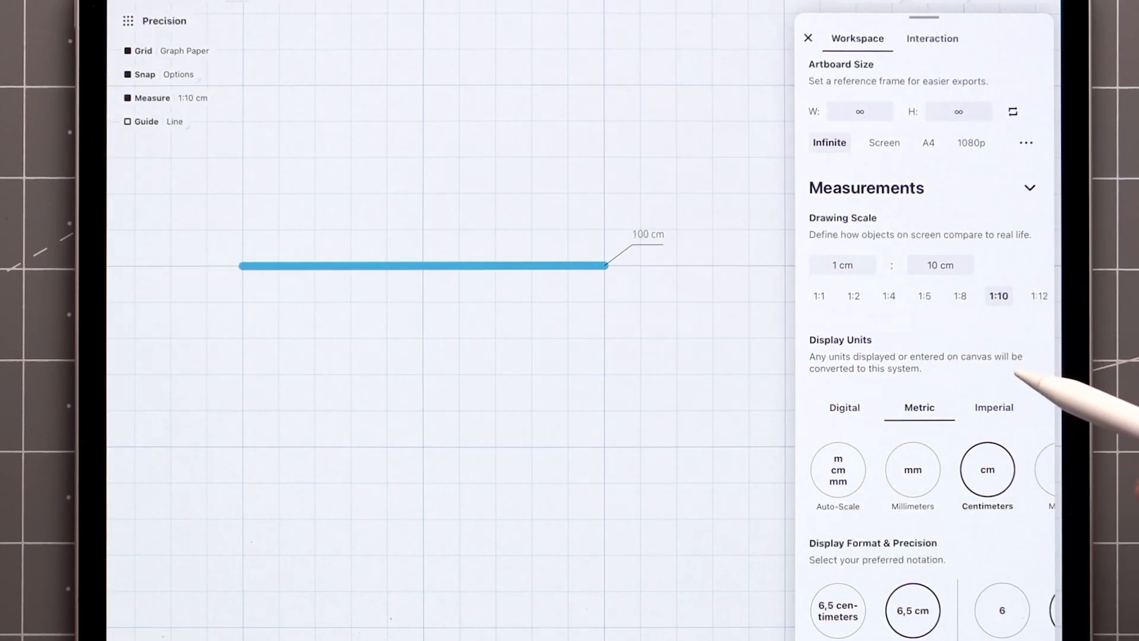
- Close the Measurements settings and return to the canvas showing the 100 cm line
{"action": "scroll", "scroll_direction": "down", "scroll_amount": 3}
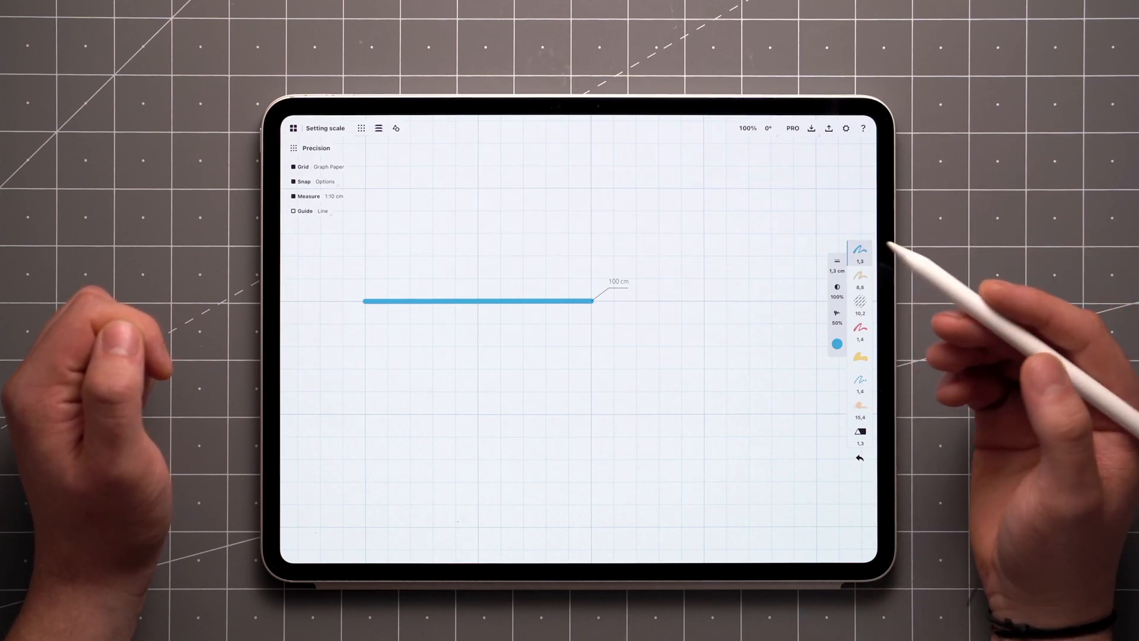
{"action": "left_click", "coordinate": [837, 261]}
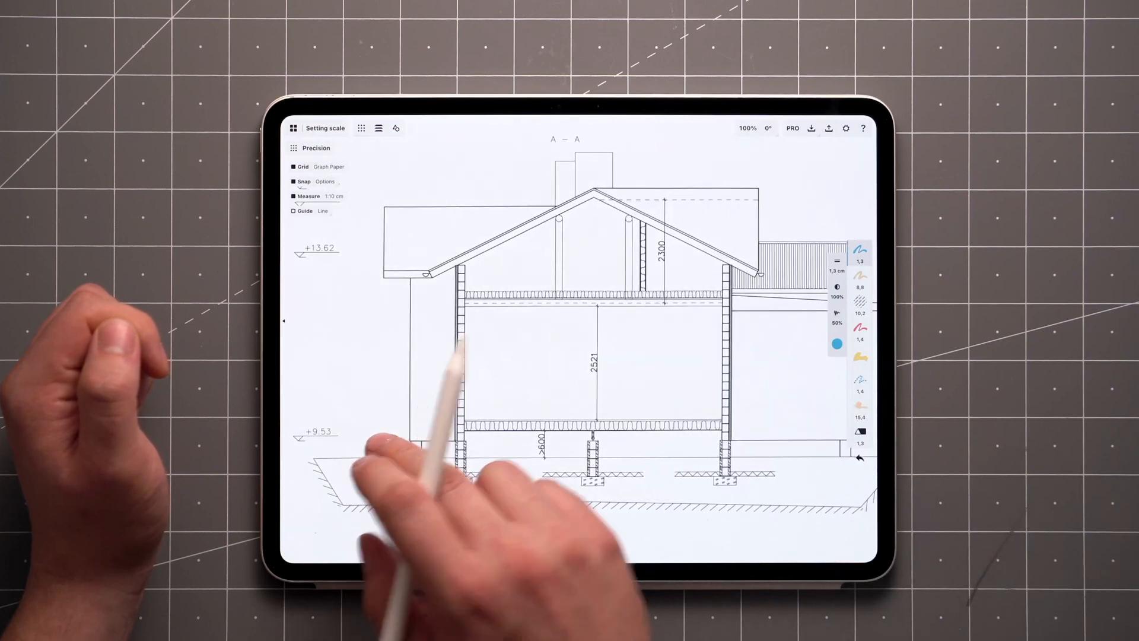
- Lay a Line guide along the house section's 2300 height dimension
{"action": "left_click", "coordinate": [845, 128]}
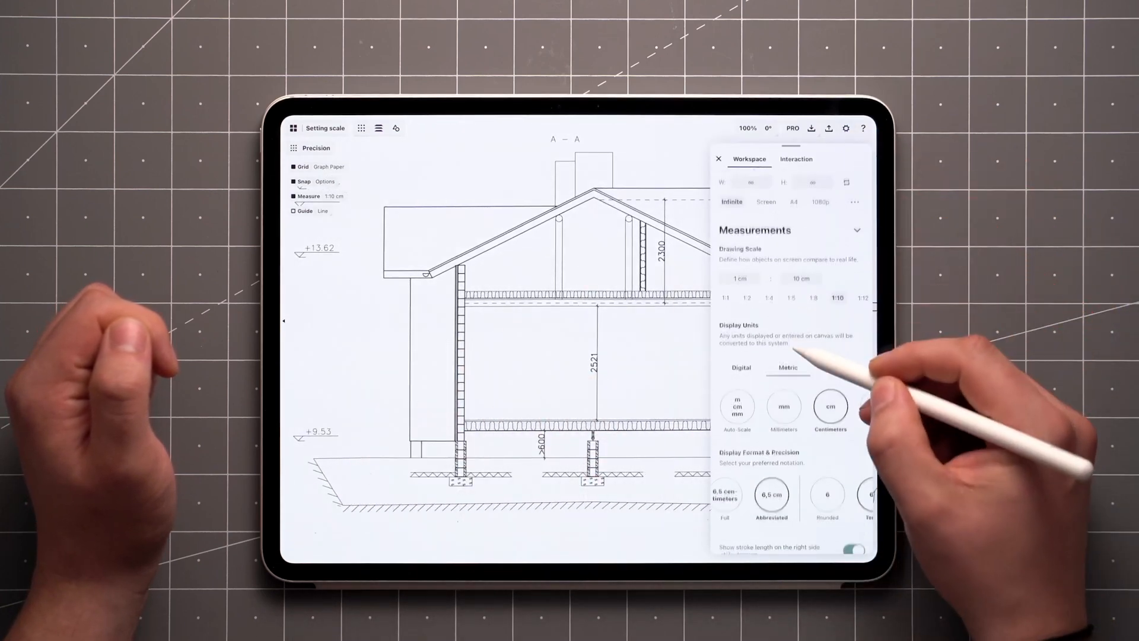
{"action": "left_click", "coordinate": [719, 159]}
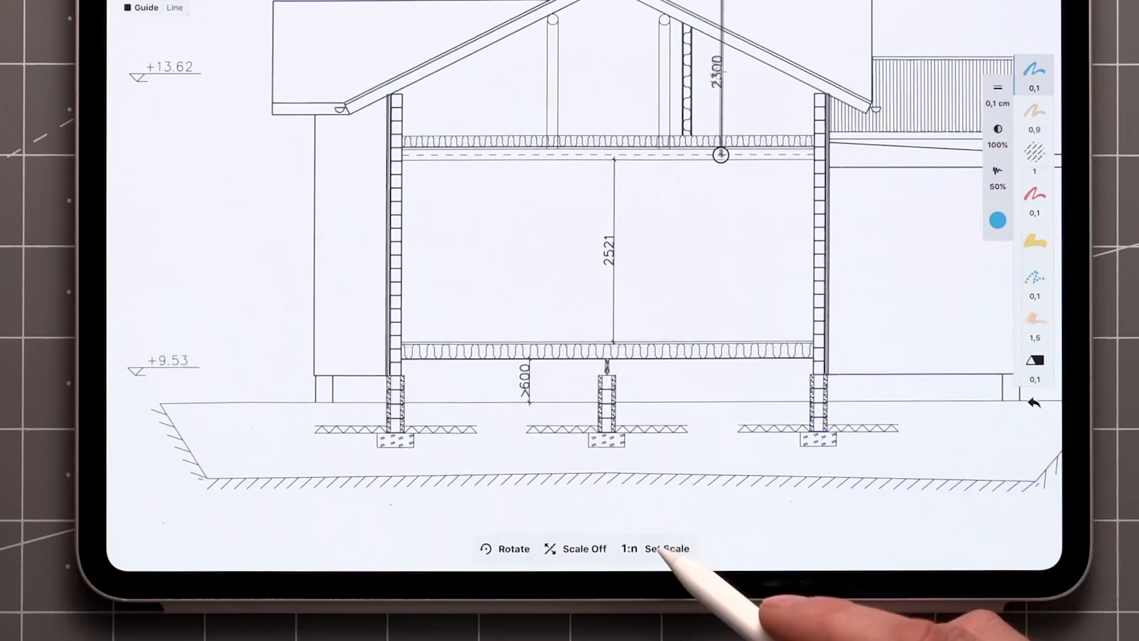
- Set the scale from the guide as 230 cm, making the drawing scale 1:50
{"action": "left_click", "coordinate": [666, 548]}
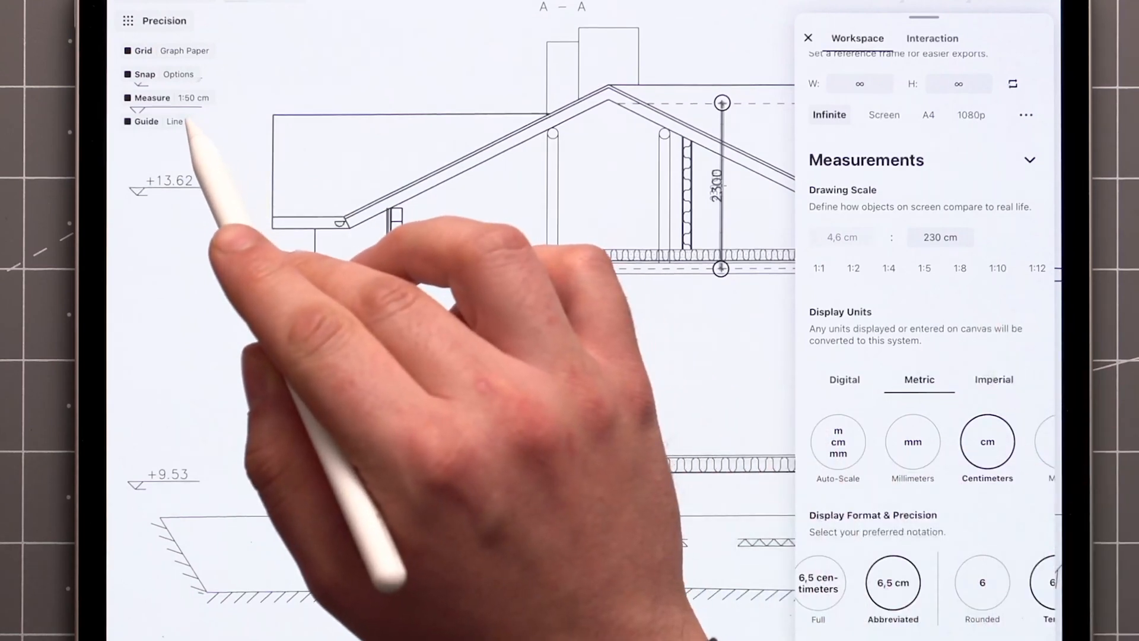
{"action": "left_click", "coordinate": [807, 38]}
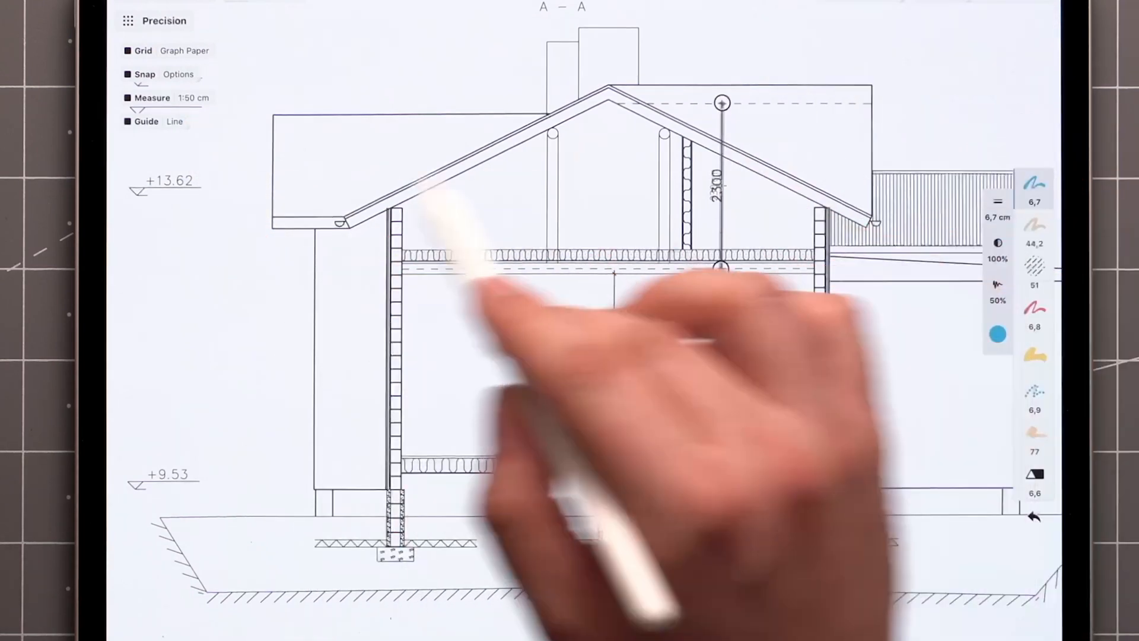